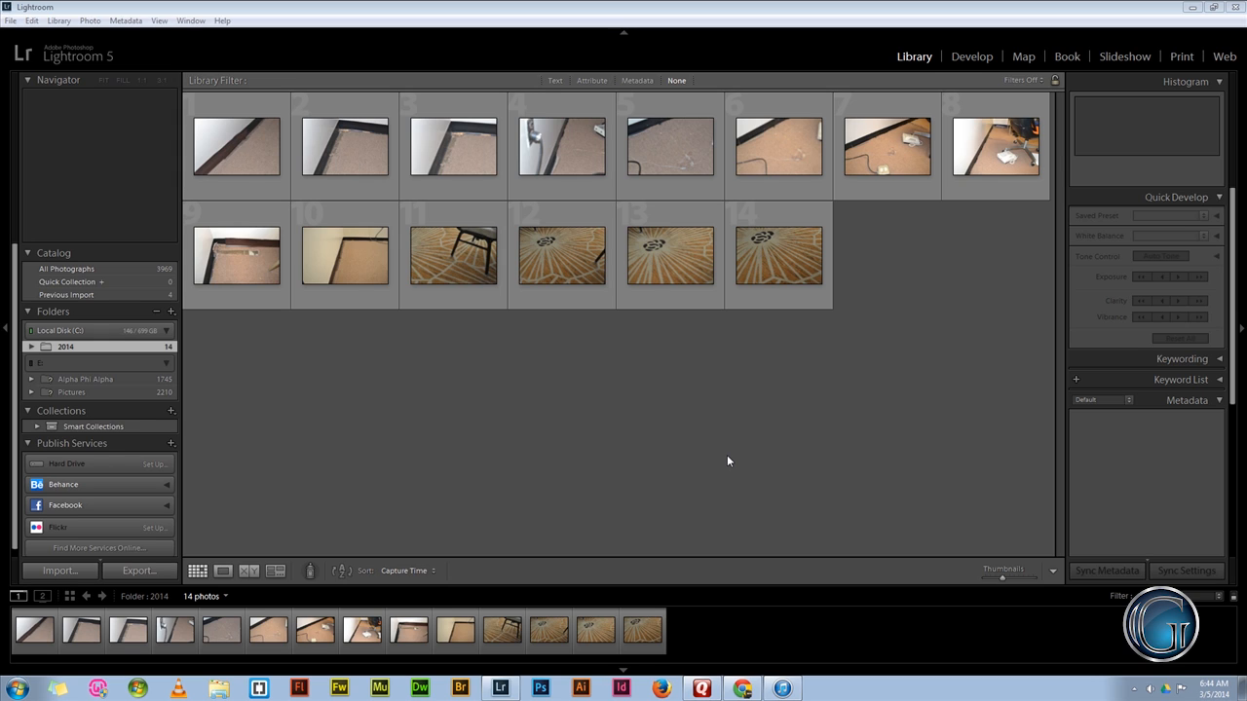
{"action": "mouse_move", "coordinate": [341, 505]}
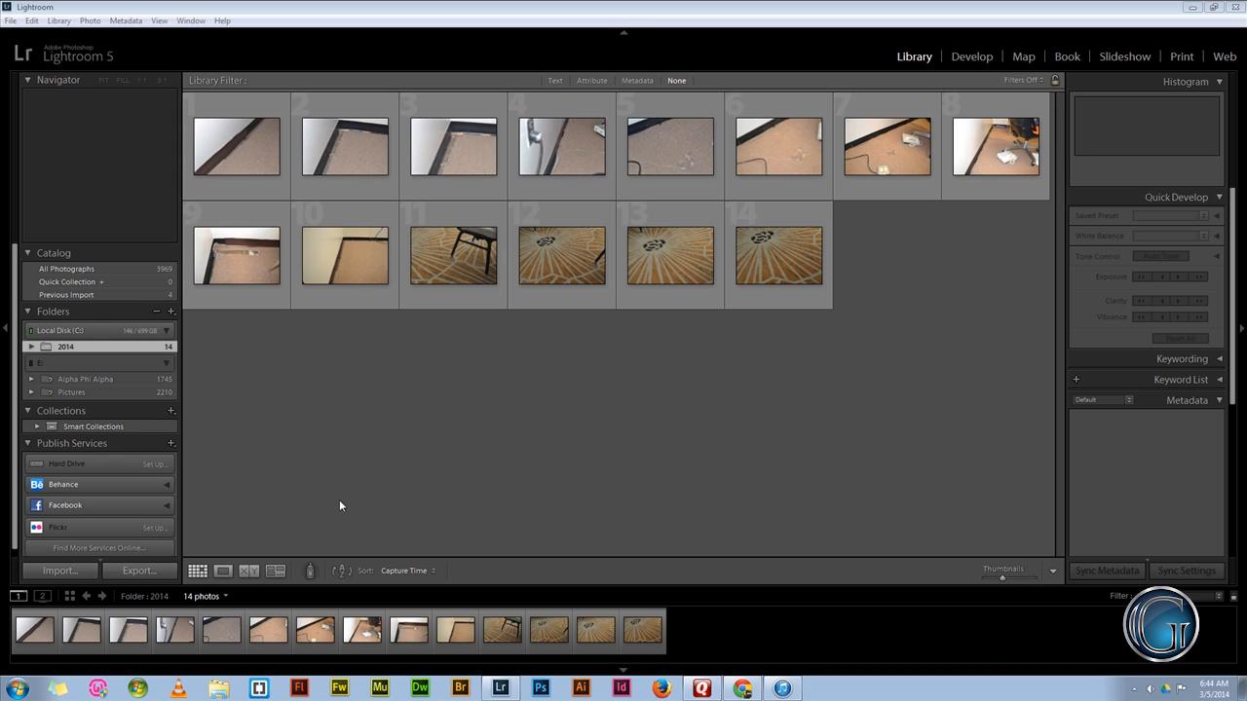
{"action": "mouse_move", "coordinate": [90, 567]}
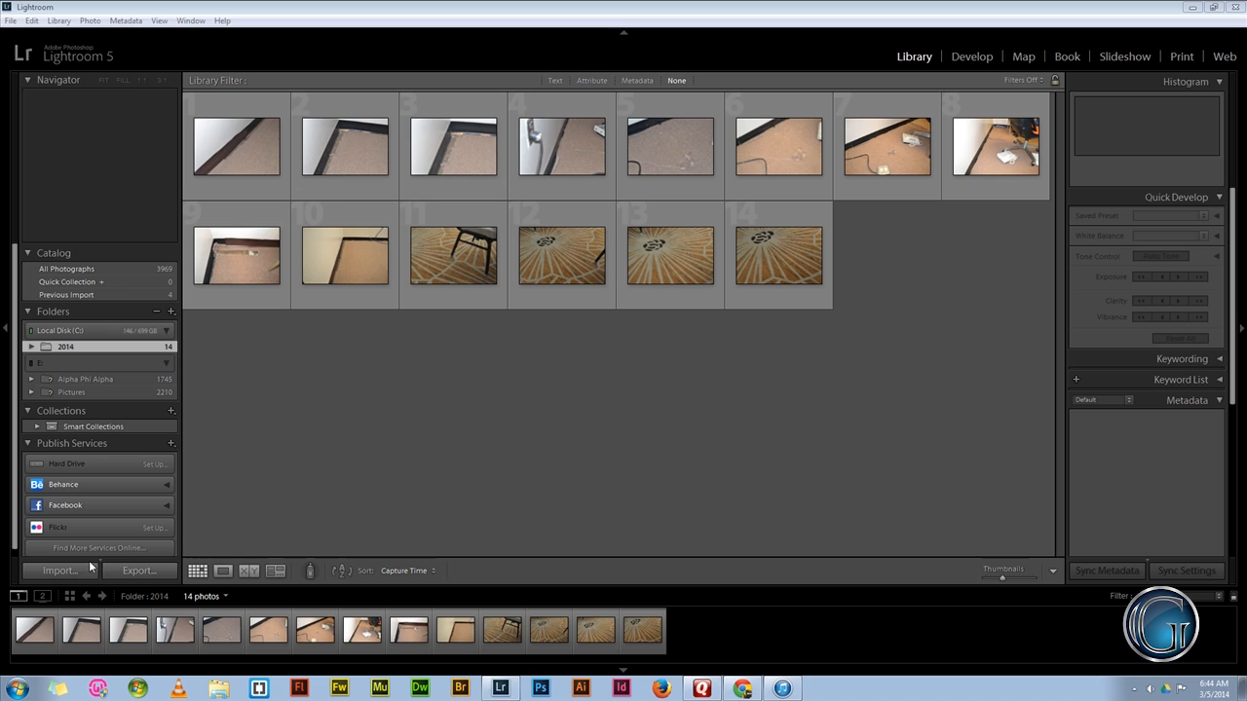
{"action": "mouse_move", "coordinate": [270, 477]}
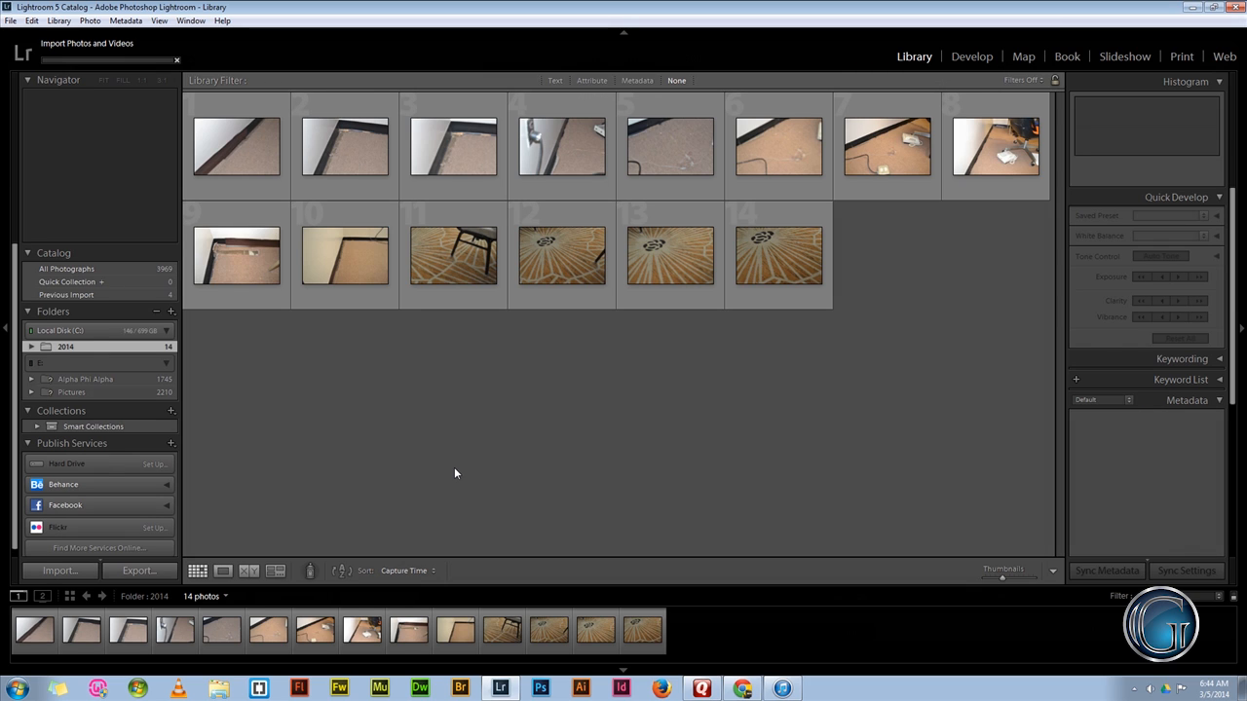
Open the Import window and briefly expand, then collapse, Local Disk (C:) in the Source panel.
{"action": "left_click", "coordinate": [59, 570]}
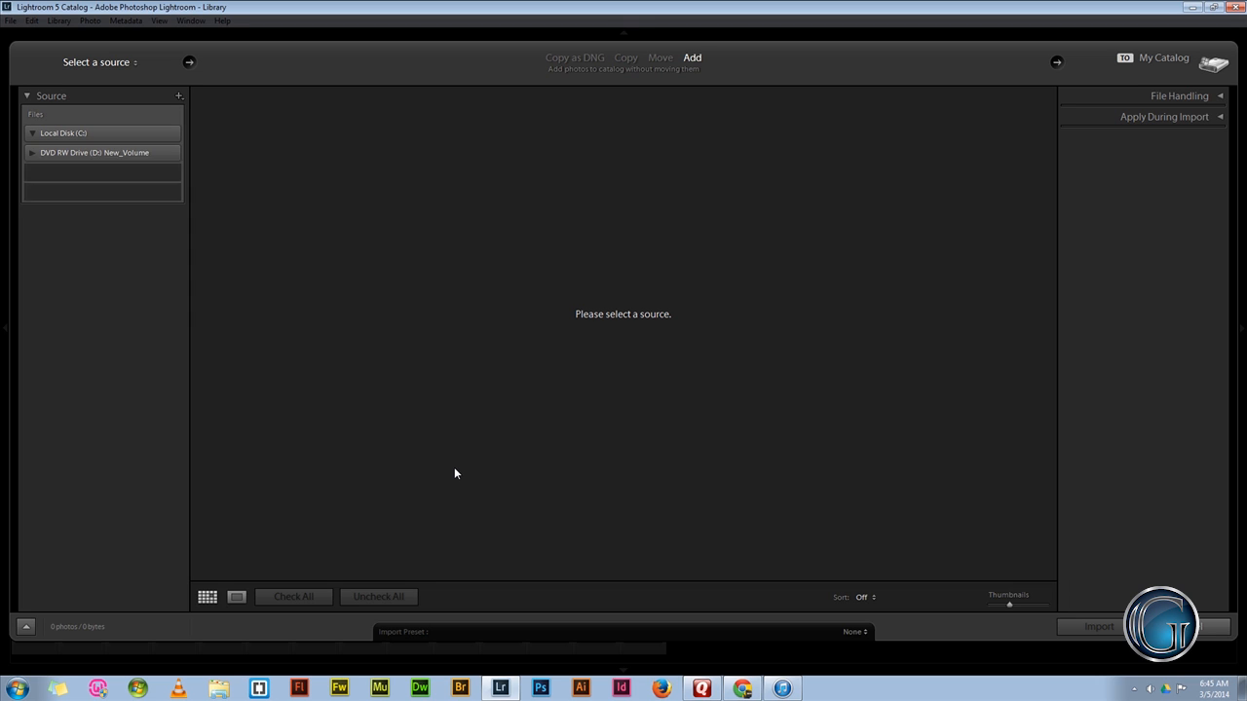
{"action": "left_click", "coordinate": [32, 133]}
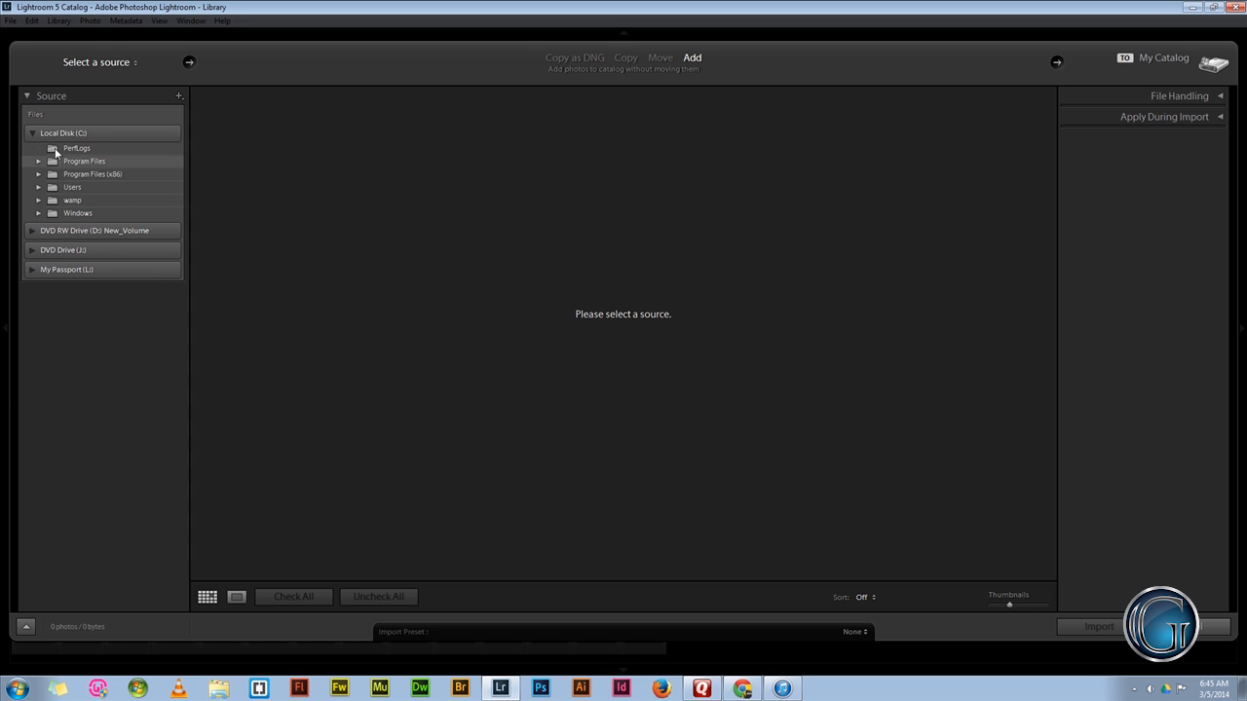
{"action": "left_click", "coordinate": [31, 133]}
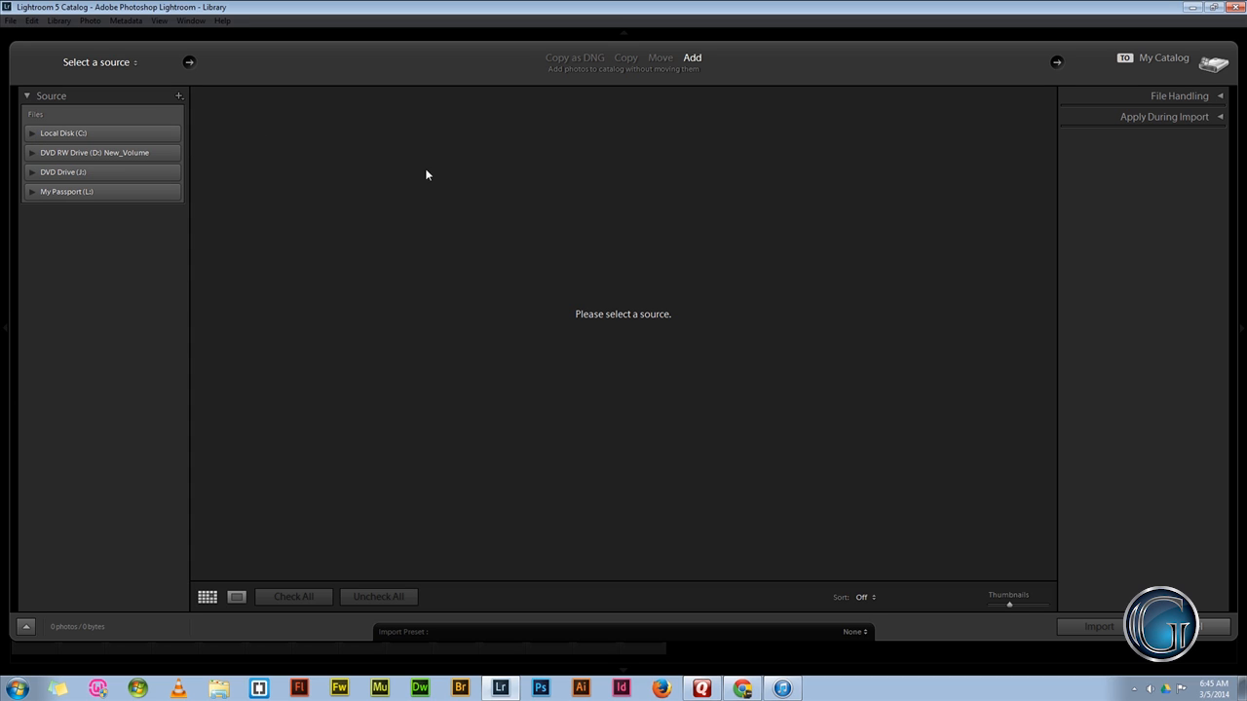
{"action": "mouse_move", "coordinate": [3, 650]}
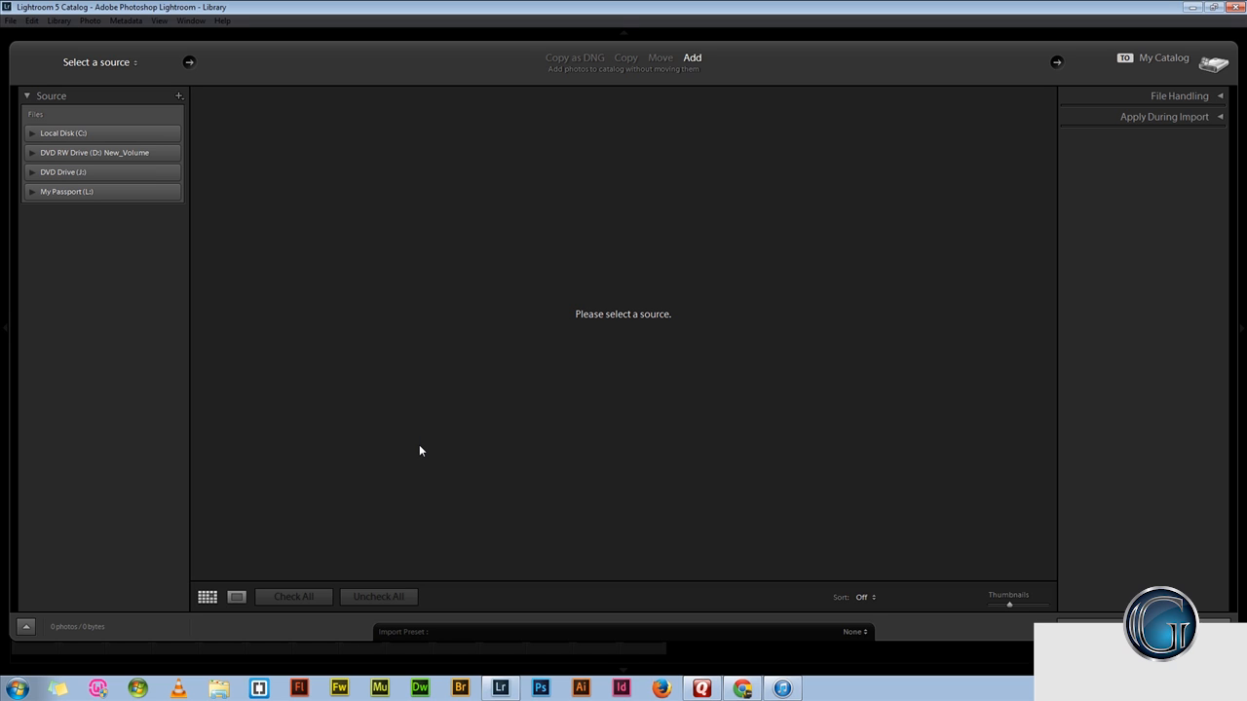
{"action": "mouse_move", "coordinate": [3, 178]}
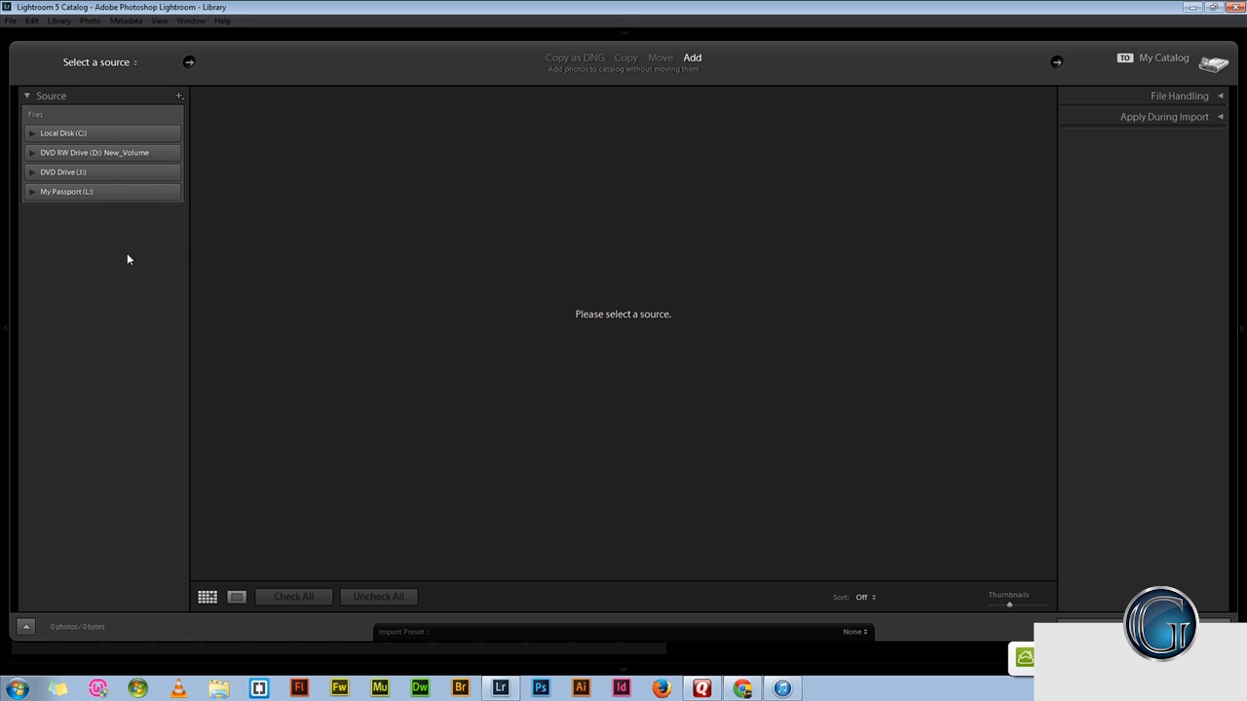
{"action": "mouse_move", "coordinate": [283, 340]}
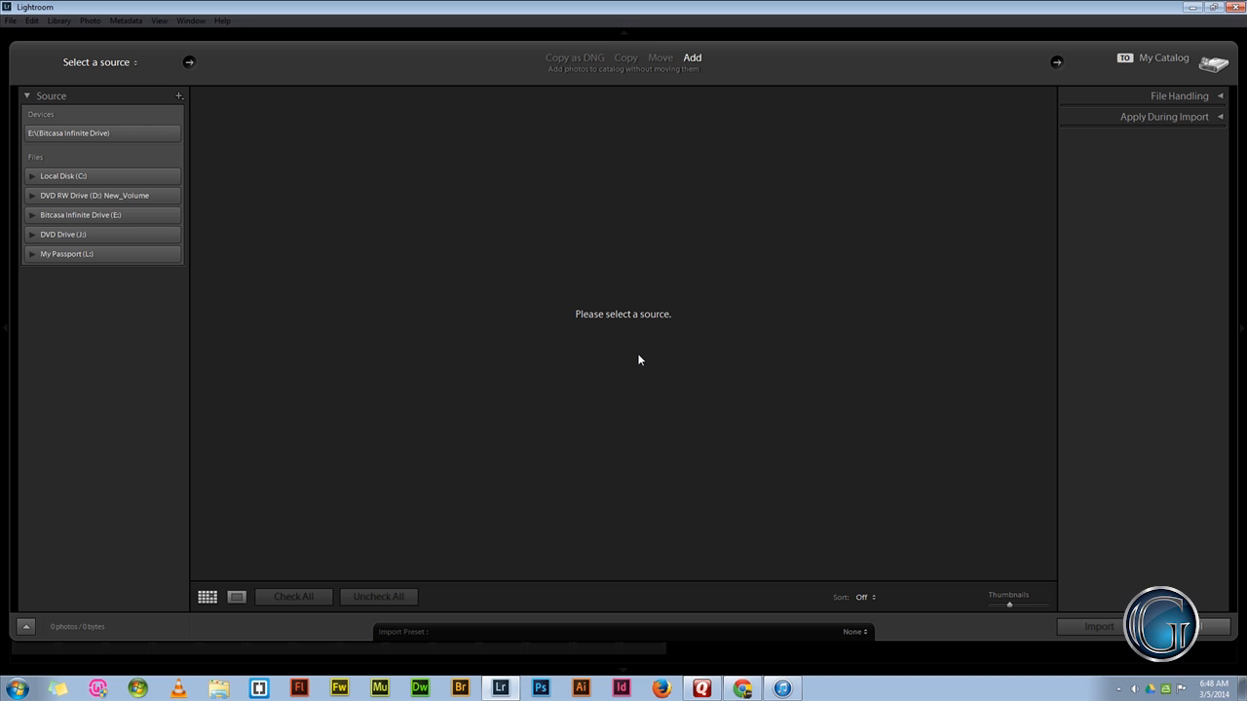
{"action": "mouse_move", "coordinate": [162, 234]}
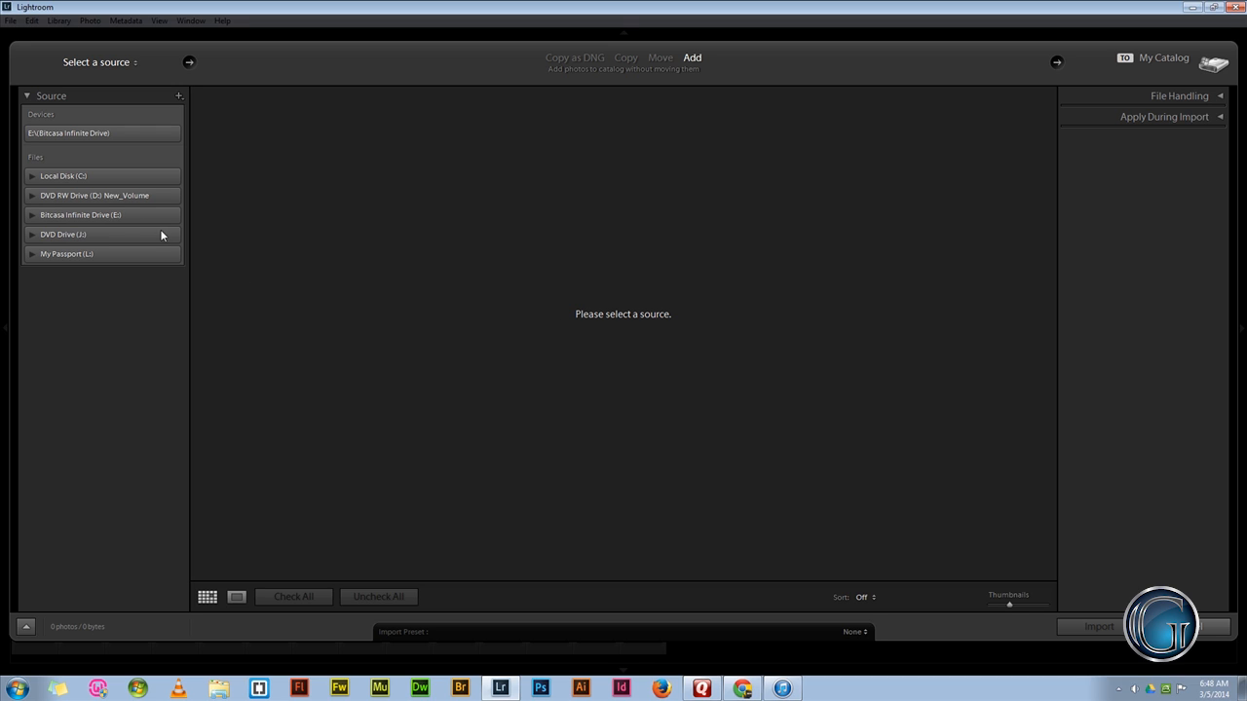
{"action": "mouse_move", "coordinate": [99, 236]}
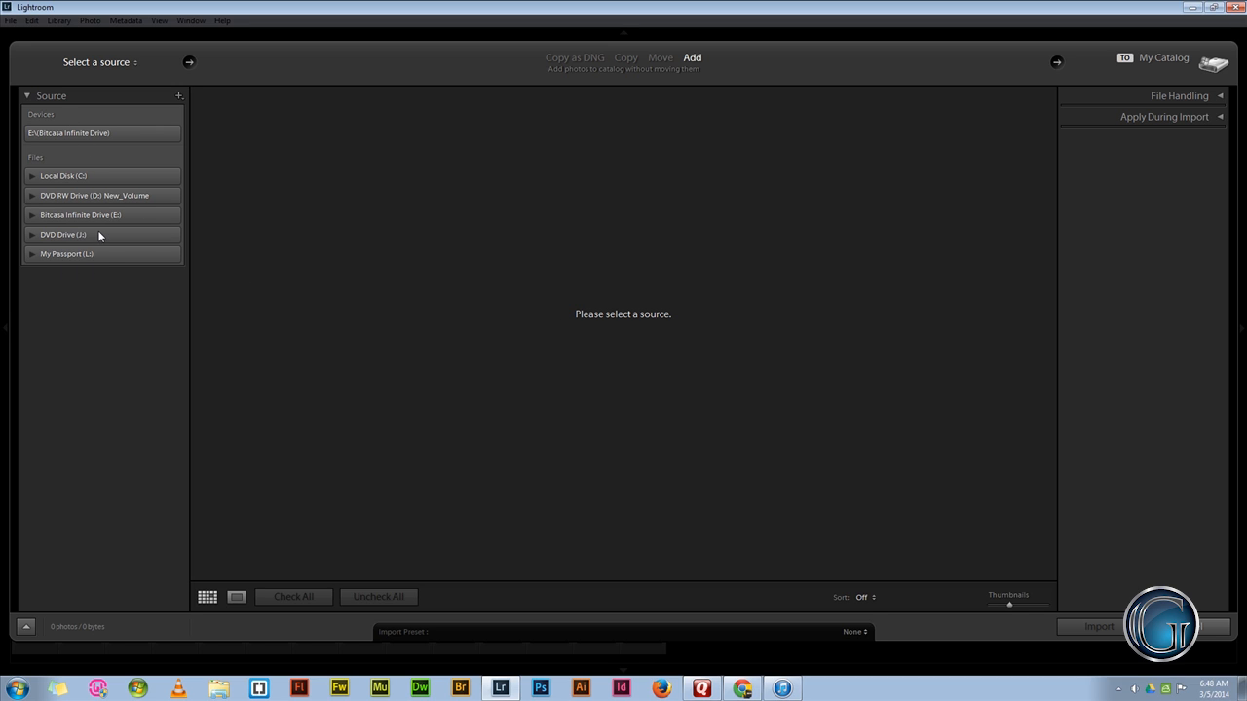
{"action": "mouse_move", "coordinate": [96, 284]}
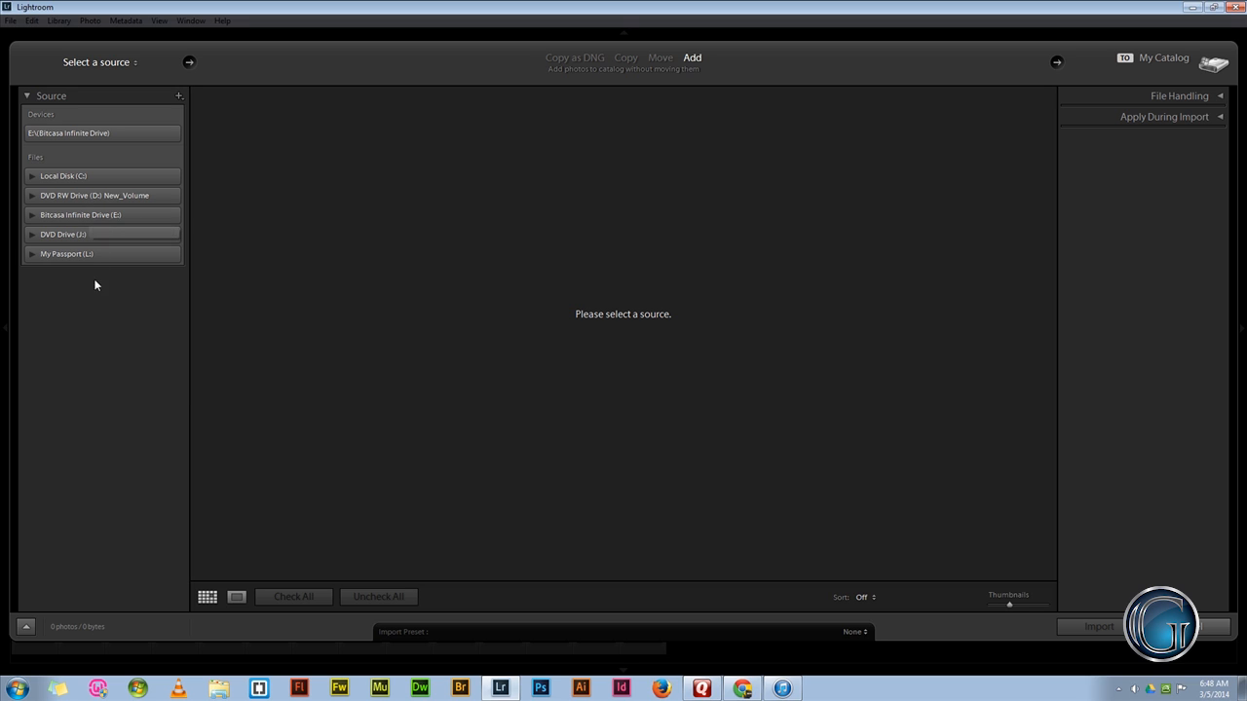
{"action": "mouse_move", "coordinate": [763, 555]}
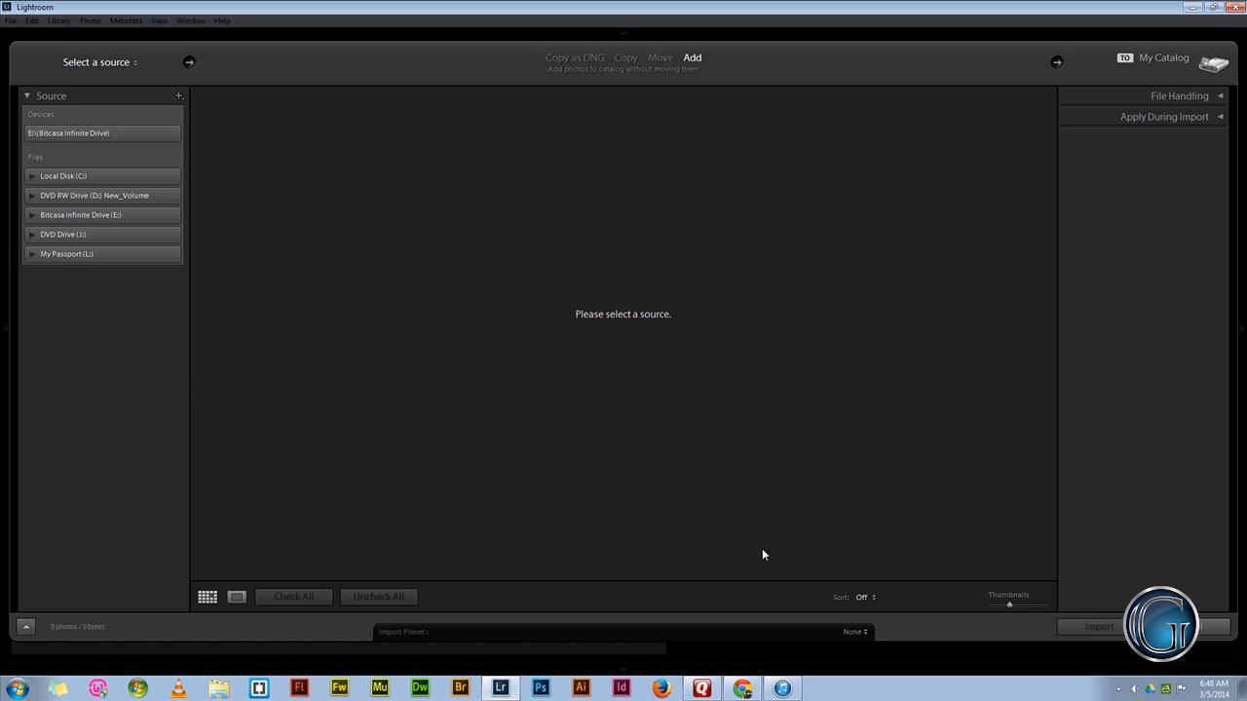
{"action": "mouse_move", "coordinate": [626, 351]}
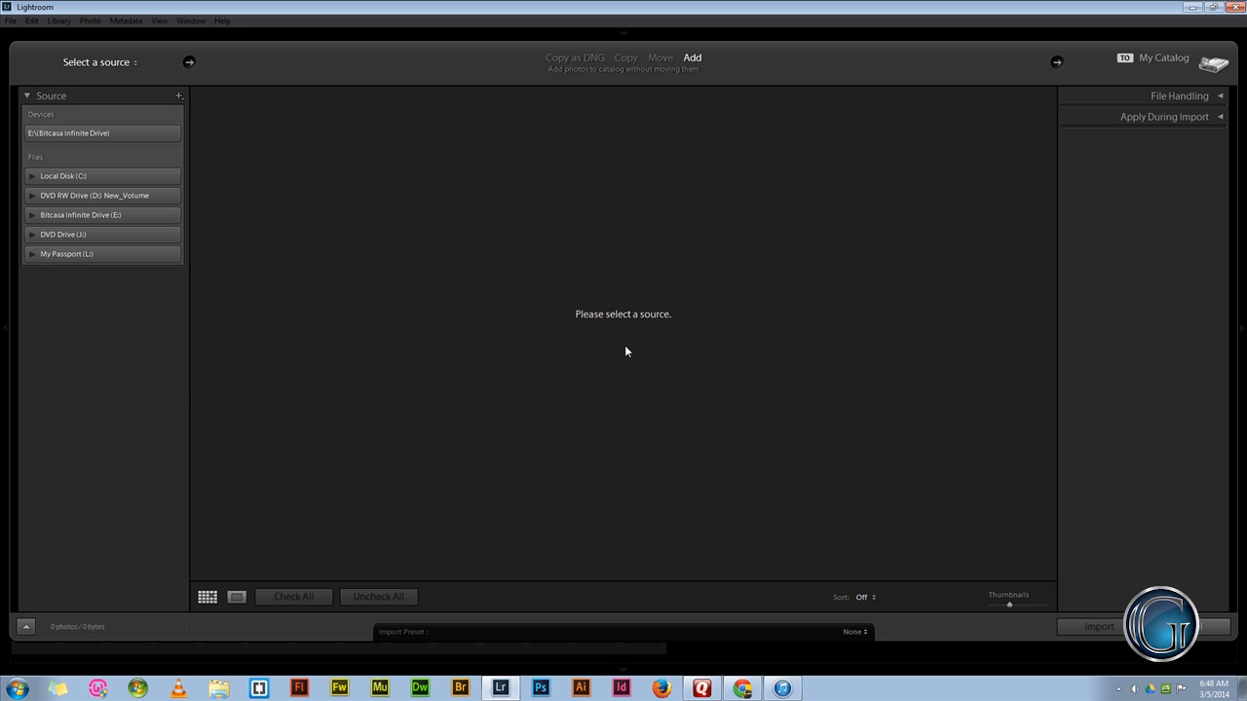